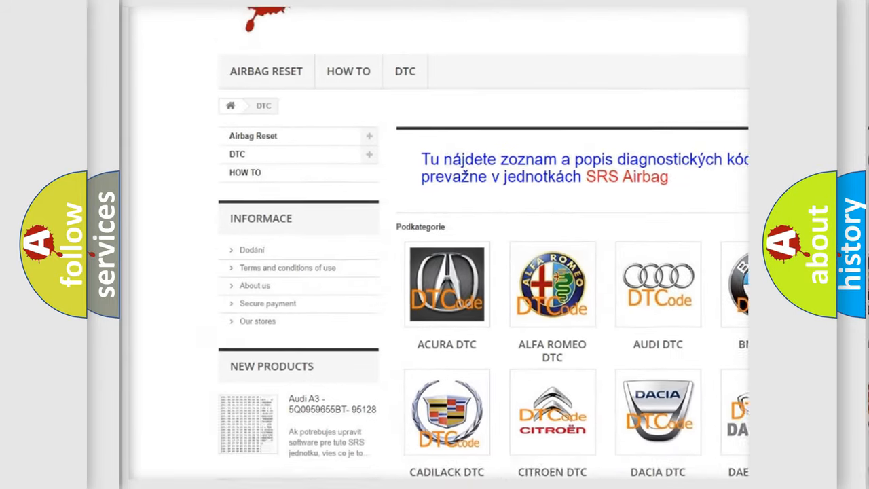
pyautogui.scroll(-3)
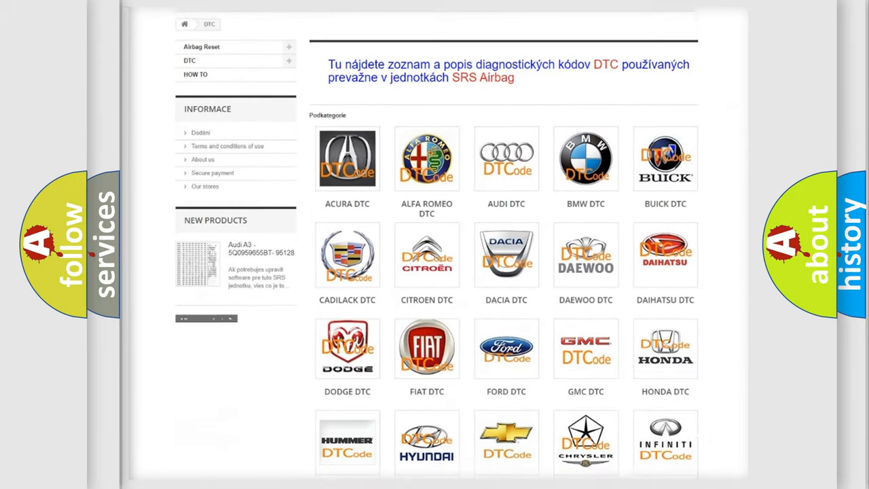
pyautogui.scroll(-3)
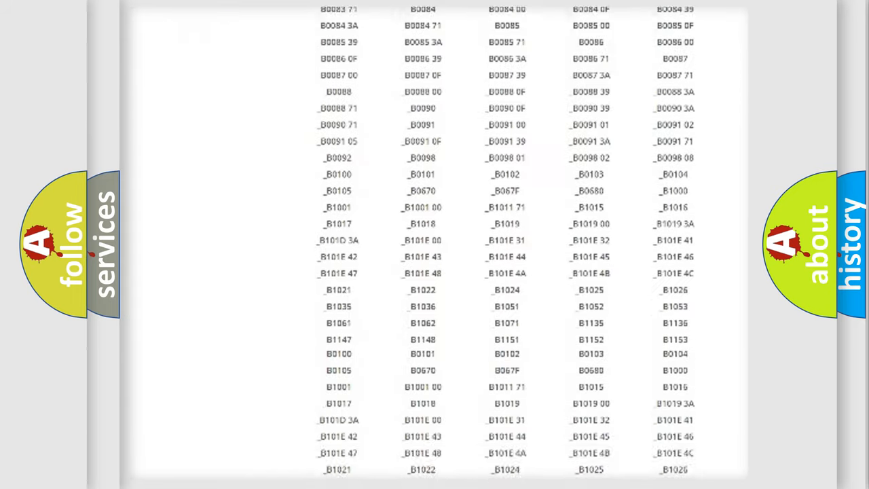
pyautogui.scroll(3)
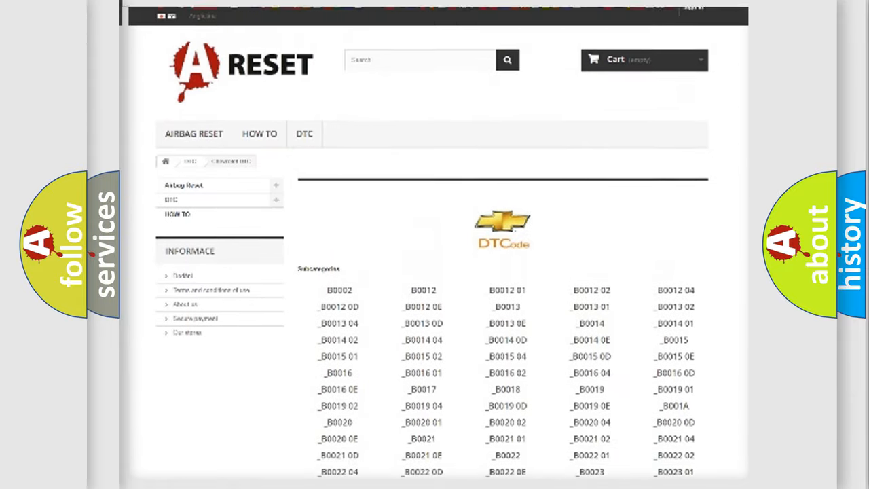